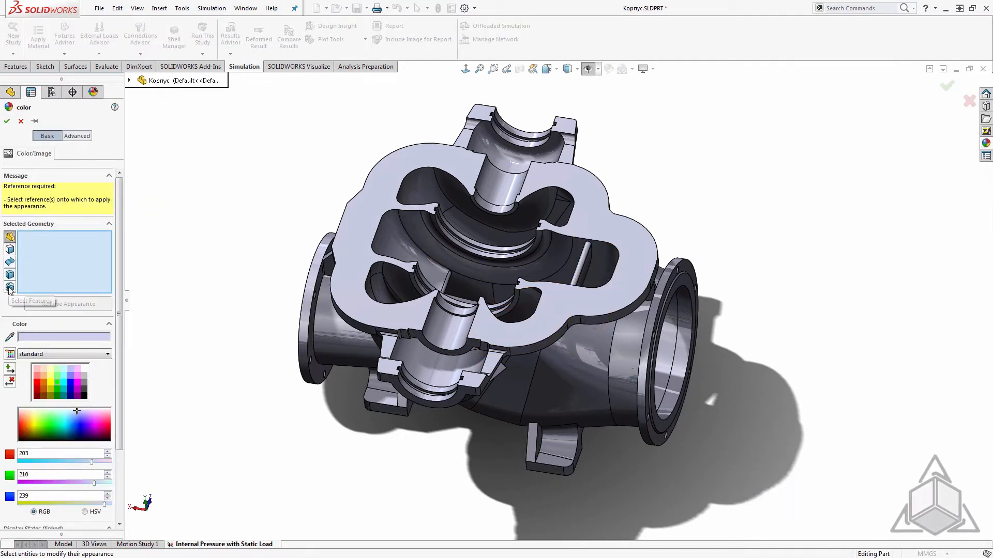
# Apply a red appearance to the interior cavity and shaft bore features
pyautogui.click(38, 387)
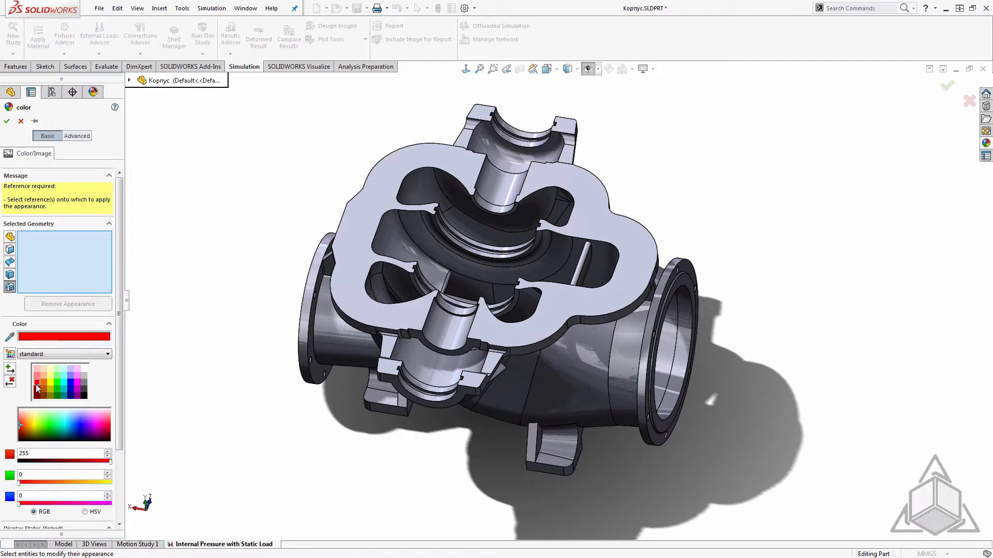
pyautogui.click(640, 266)
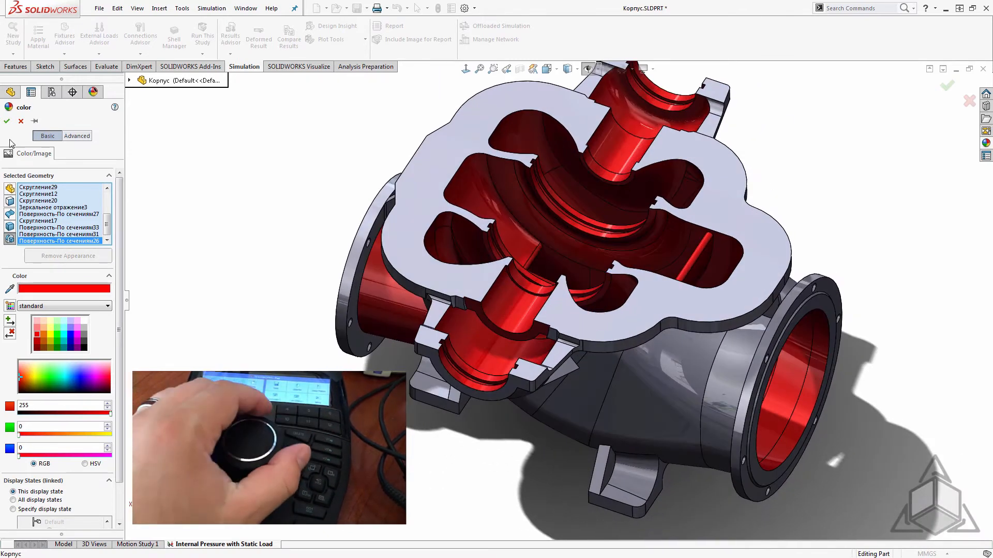
pyautogui.click(8, 122)
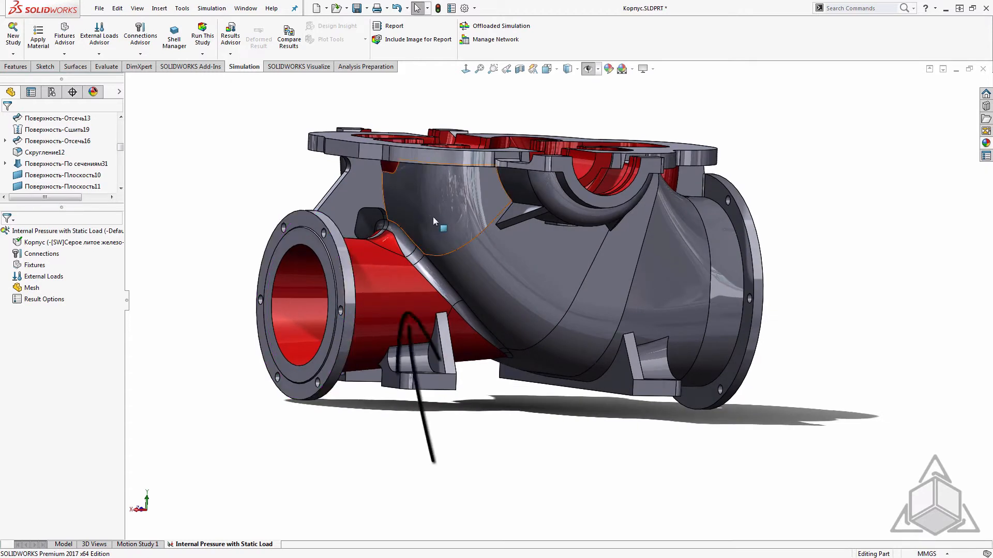
# Colour the outlet flange's Diameter Hole feature green
pyautogui.click(47, 242)
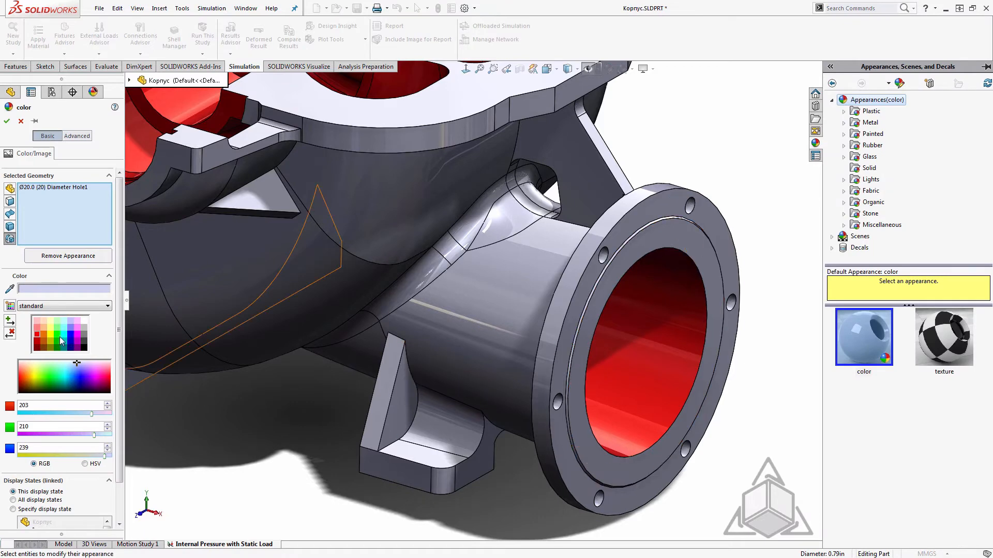
pyautogui.click(7, 121)
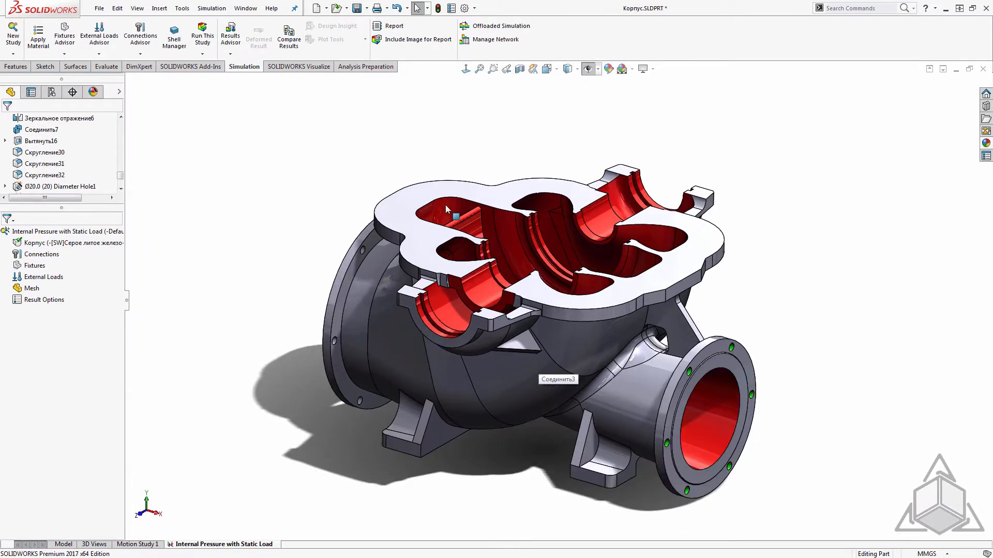
# Use Power Select with a red face-colour filter to select all red faces
pyautogui.moveTo(446, 209); pyautogui.dragTo(465, 486)
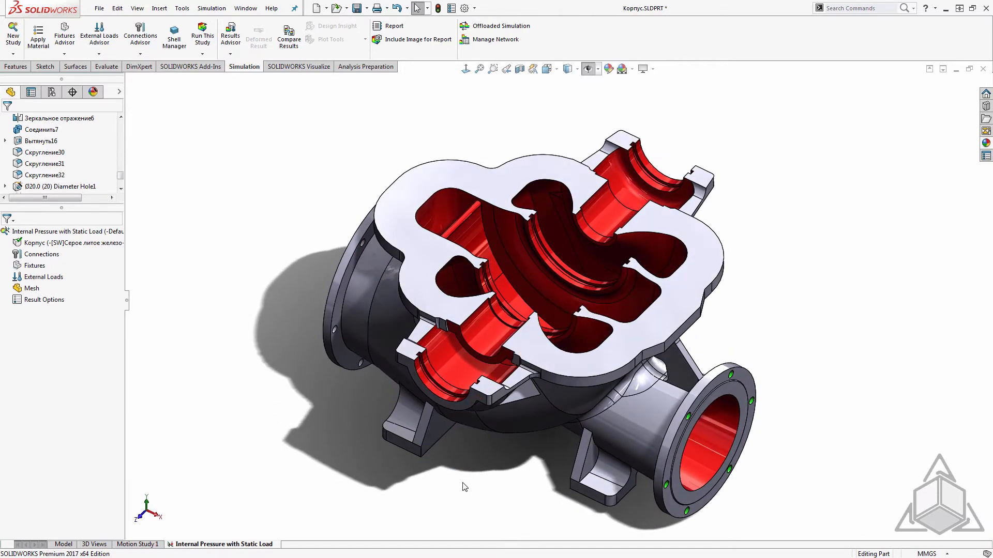
pyautogui.moveTo(774, 180)
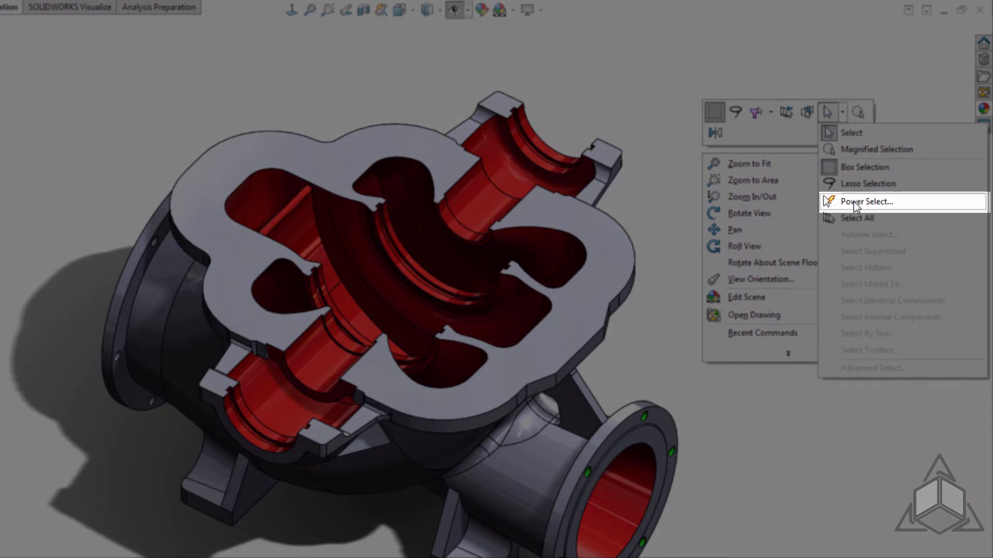
pyautogui.click(868, 201)
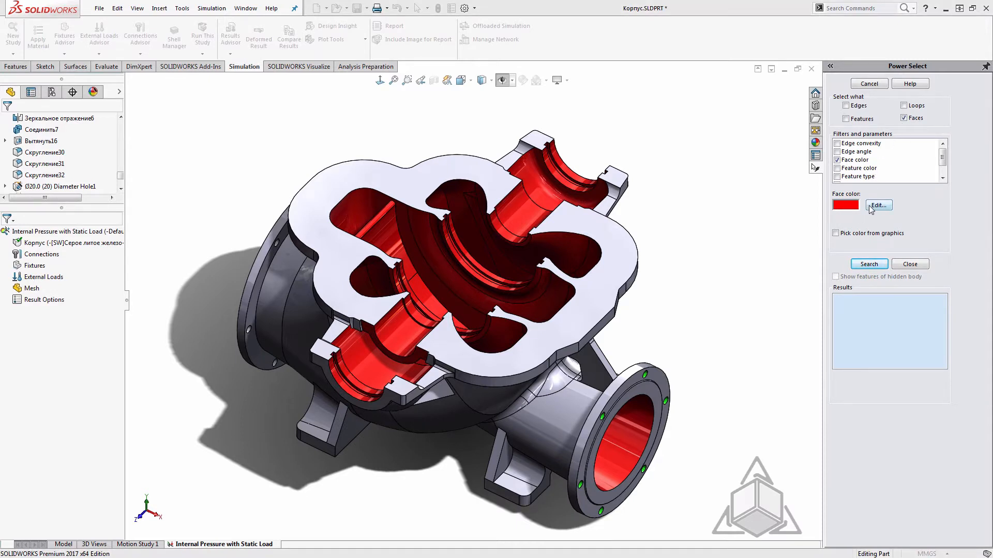
pyautogui.click(878, 205)
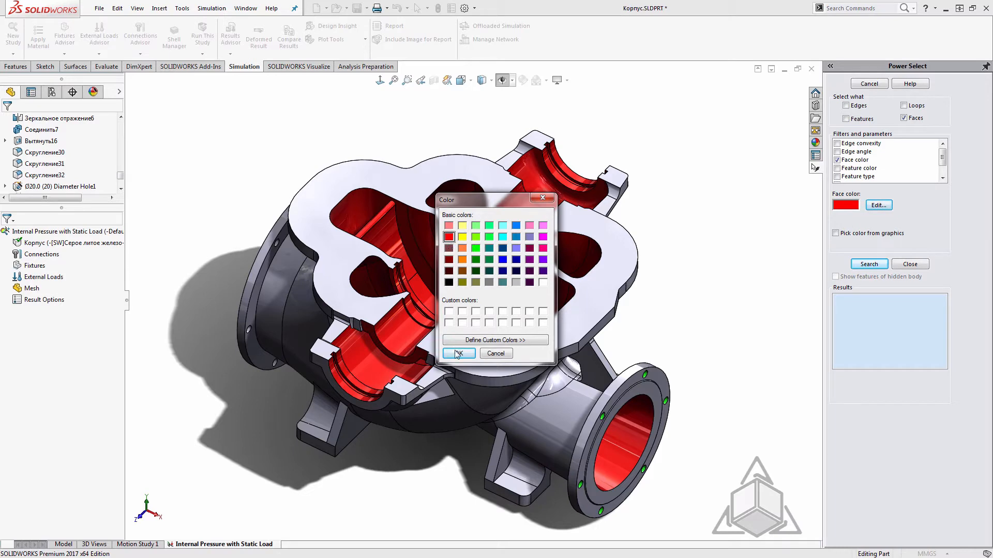
pyautogui.click(458, 354)
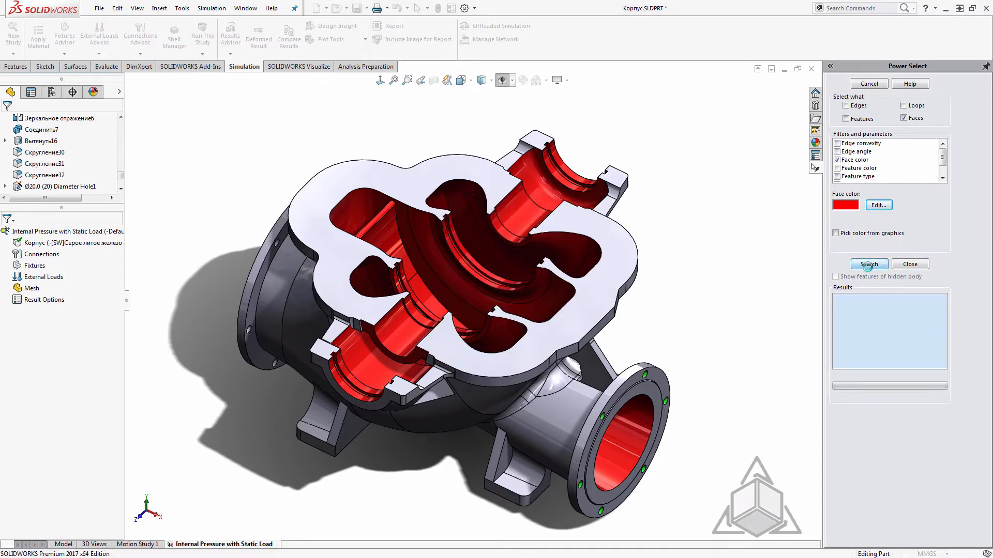
pyautogui.click(869, 264)
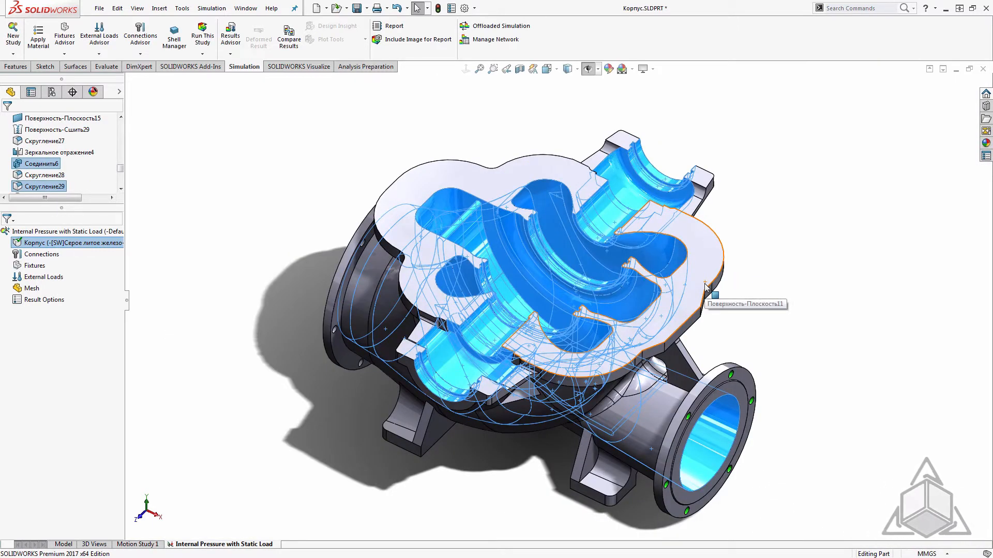
pyautogui.moveTo(319, 278)
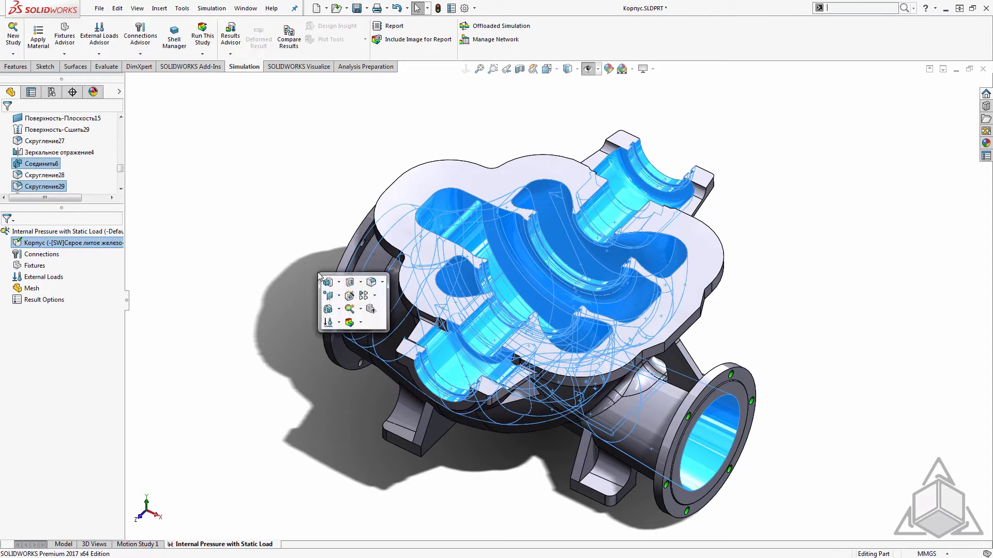
# Apply a 12 psi pressure load to the selected red faces
pyautogui.click(338, 322)
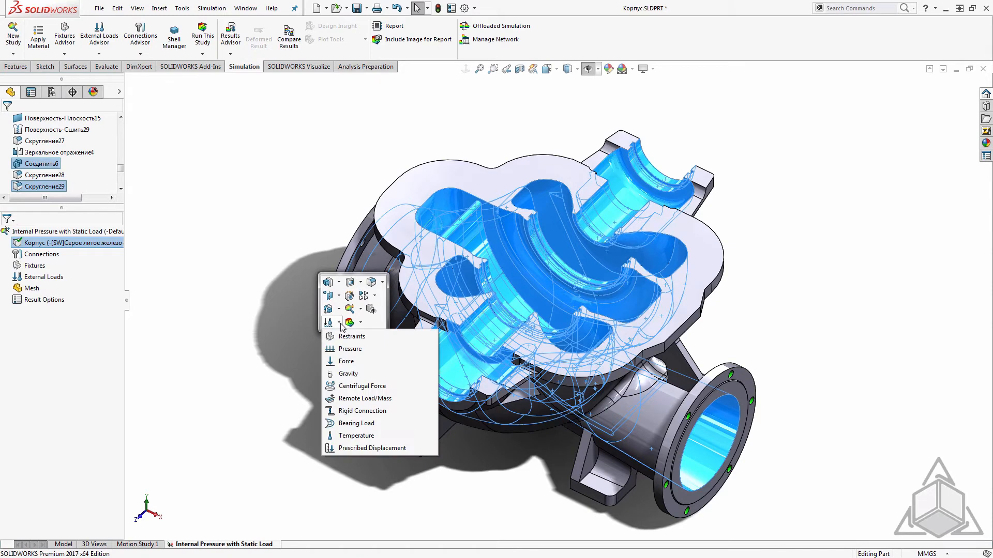
pyautogui.click(350, 348)
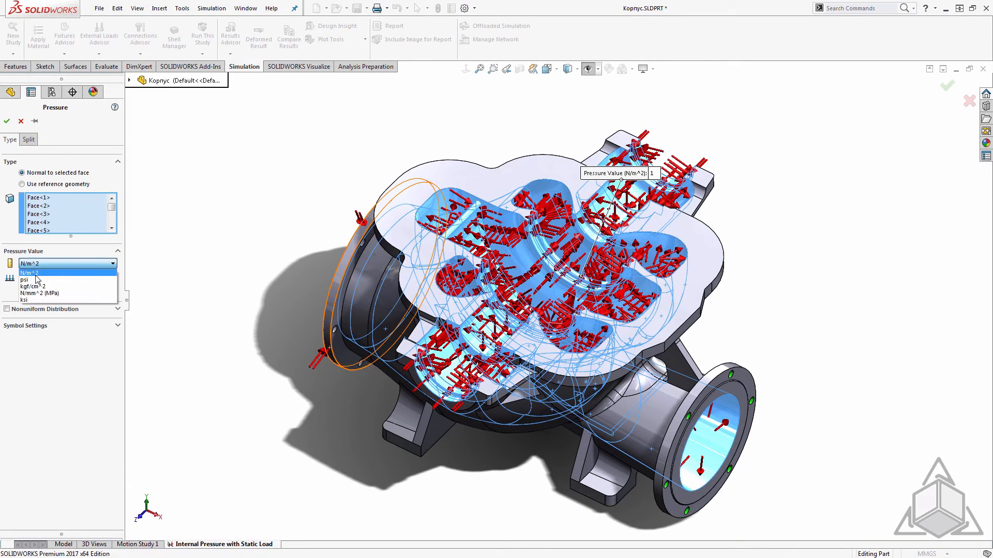
pyautogui.click(22, 280)
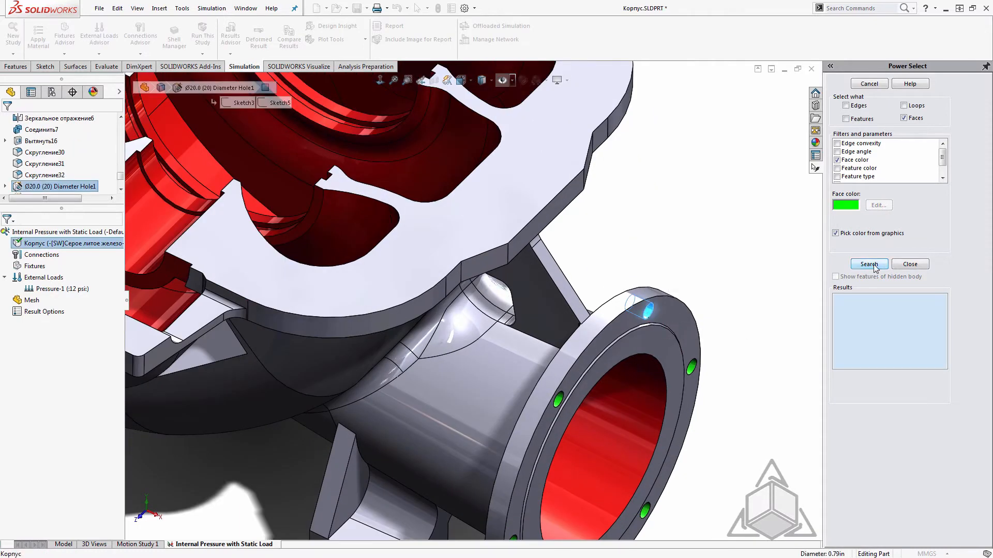
# Apply a 250 N force normal to the flange face on all green bolt hole faces
pyautogui.click(869, 264)
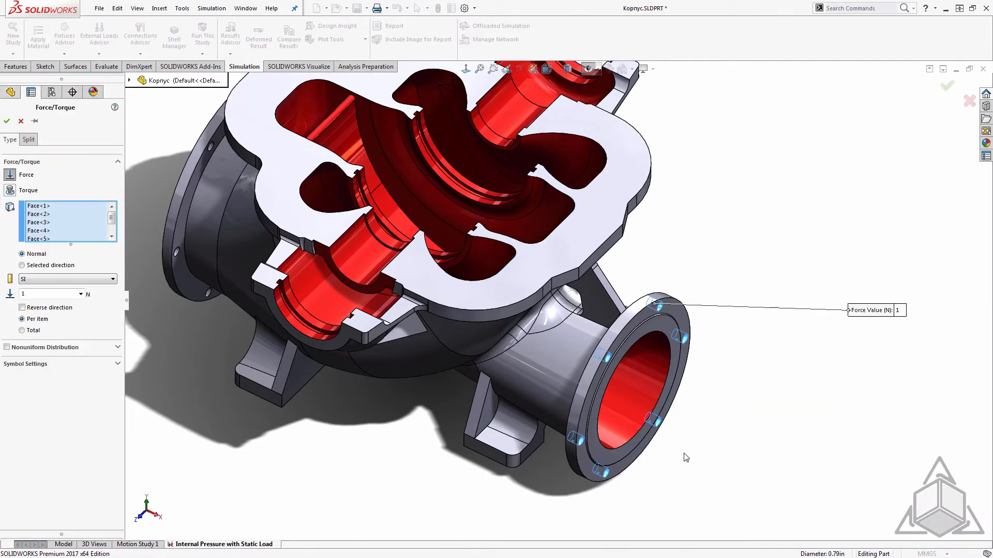
pyautogui.click(22, 265)
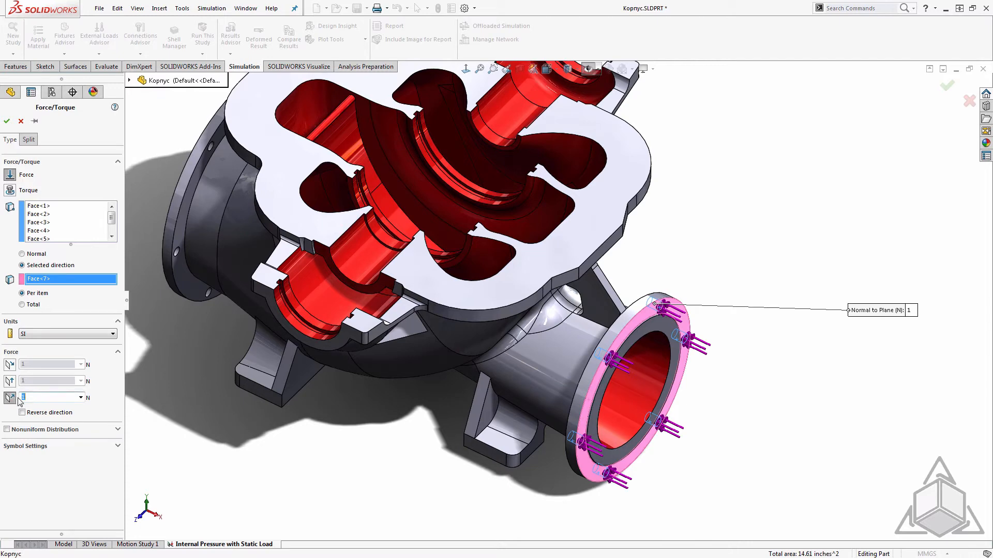
pyautogui.write('250')
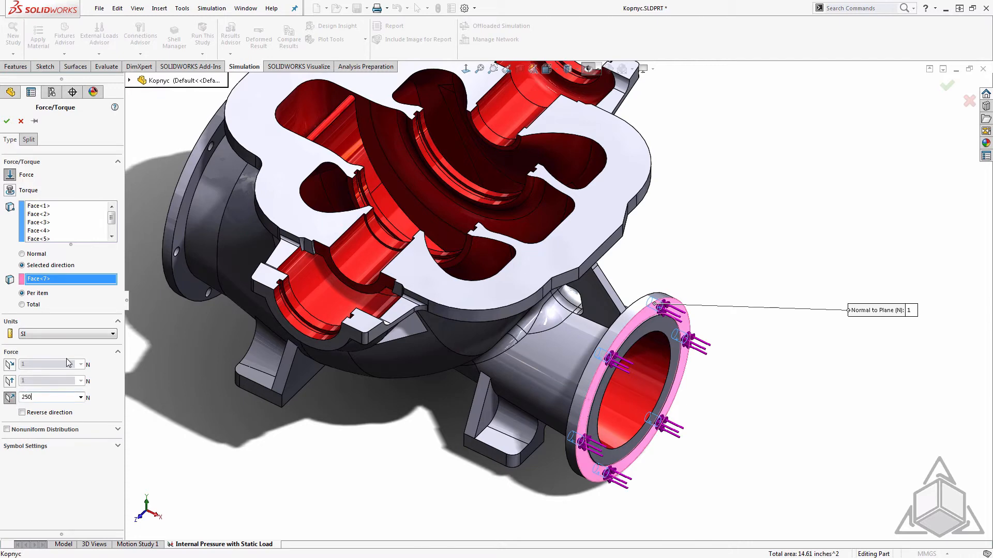
pyautogui.click(7, 121)
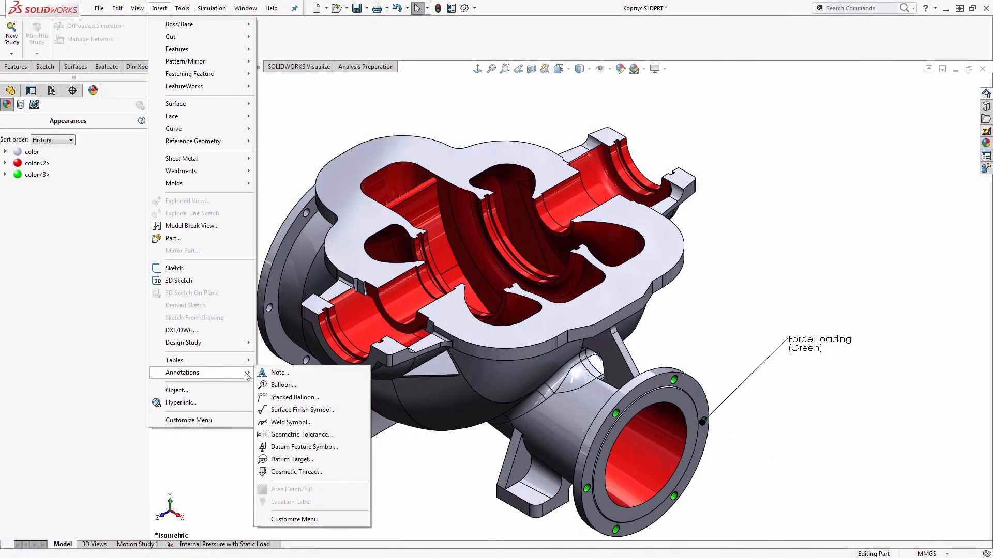
# Add a leader note reading 'Pressure Loading (R' on the red interior
pyautogui.click(279, 372)
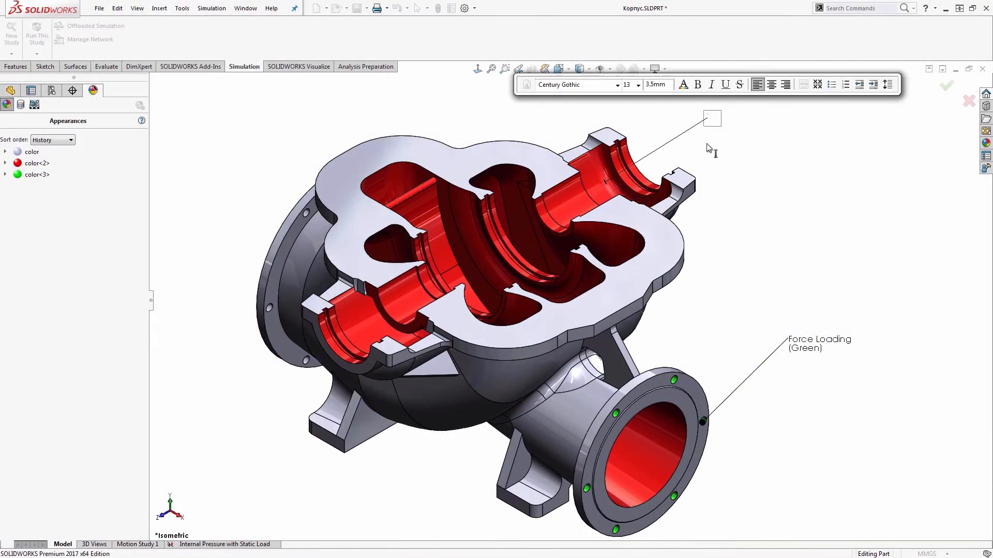
pyautogui.write('Pressure Loading (R')
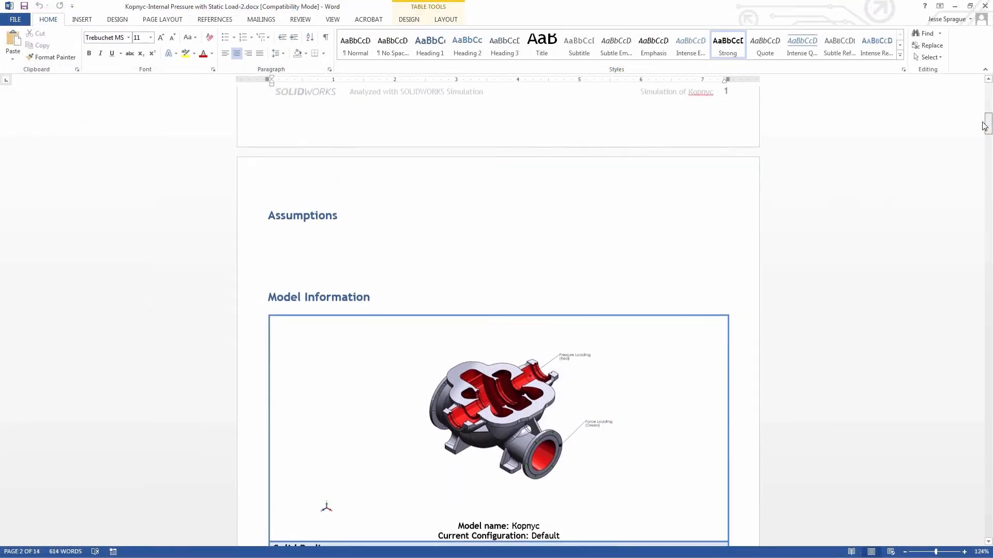
# Scroll the Word report down to the Solid Bodies table below the model image
pyautogui.scroll(-3)
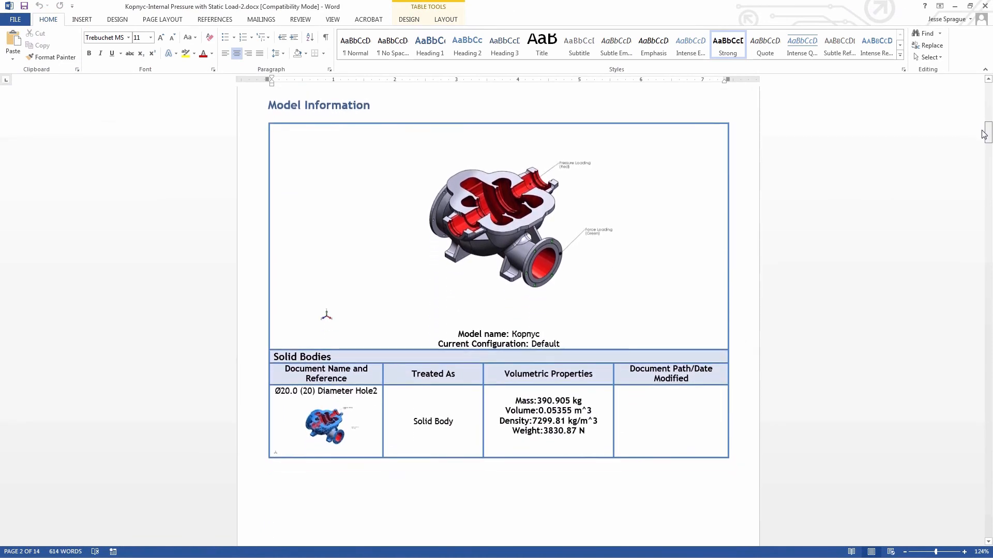